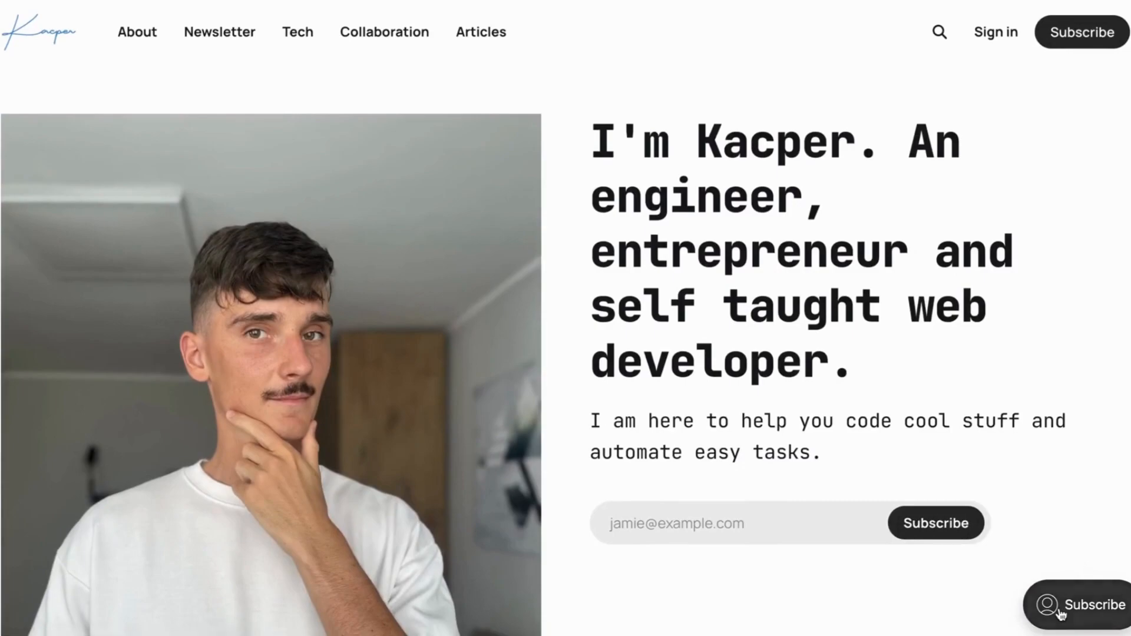
Bring up the Ghost Portal member sign-up form via the floating Subscribe button
{"action": "left_click", "coordinate": [1061, 614]}
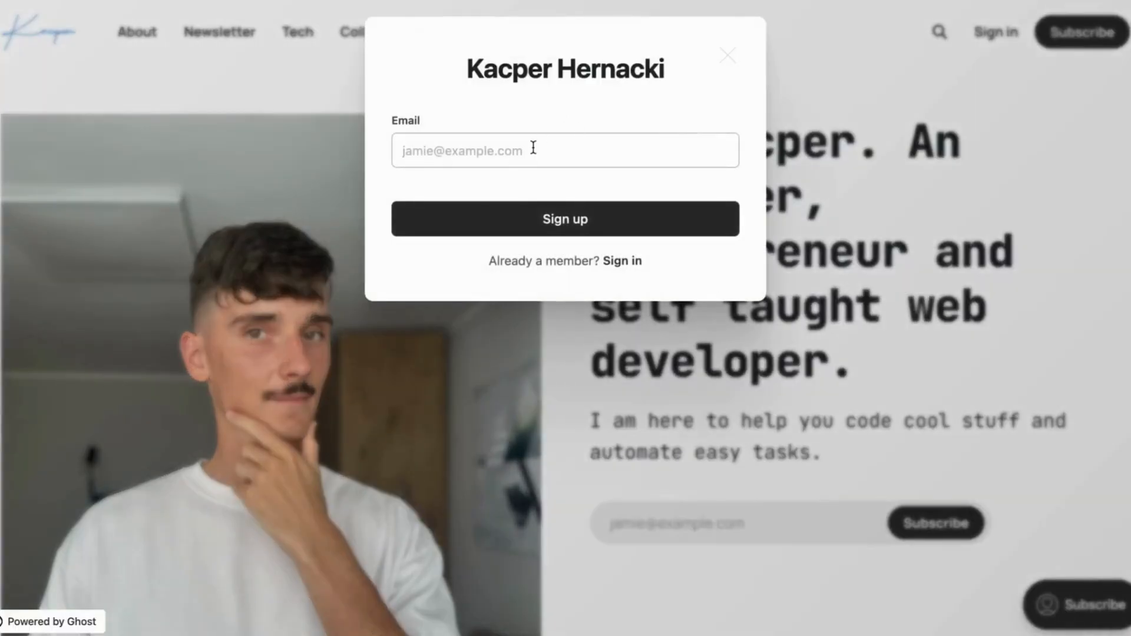